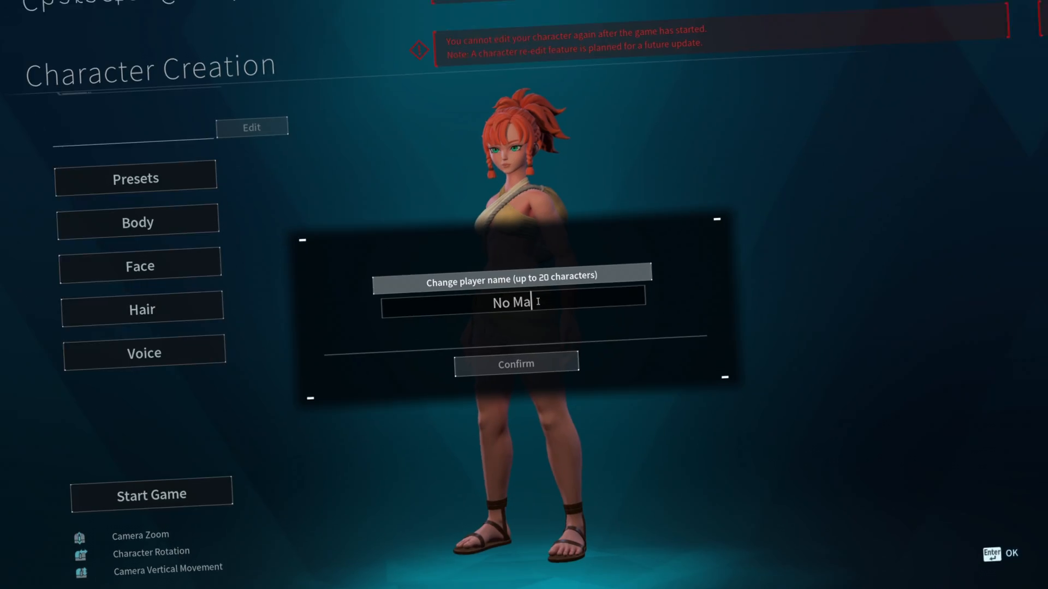
Name the character 'No Map Fog', confirm it and agree to start the game.
{"action": "type", "text": "p F"}
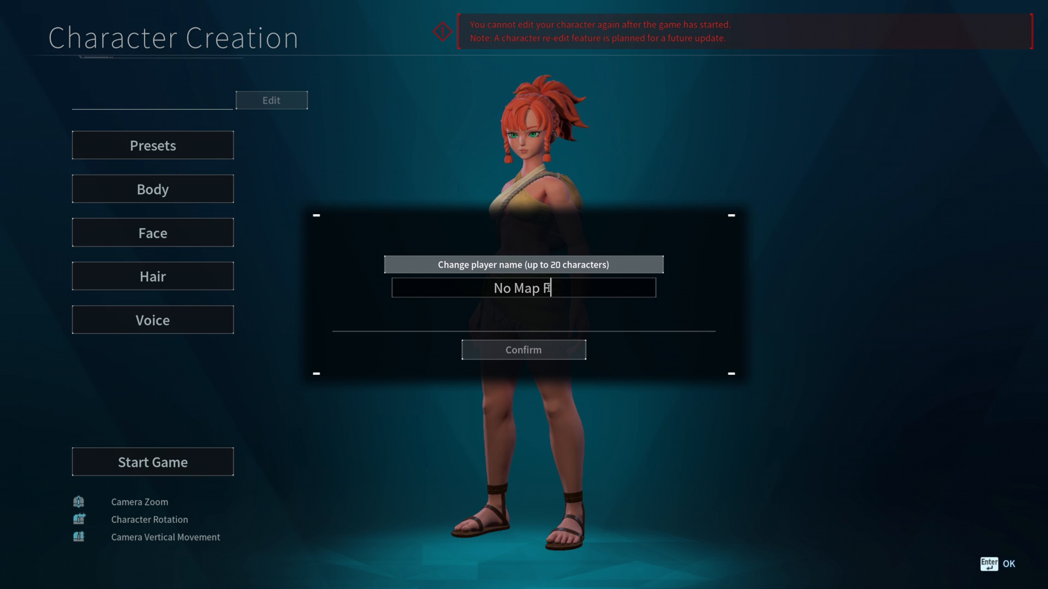
{"action": "type", "text": "og"}
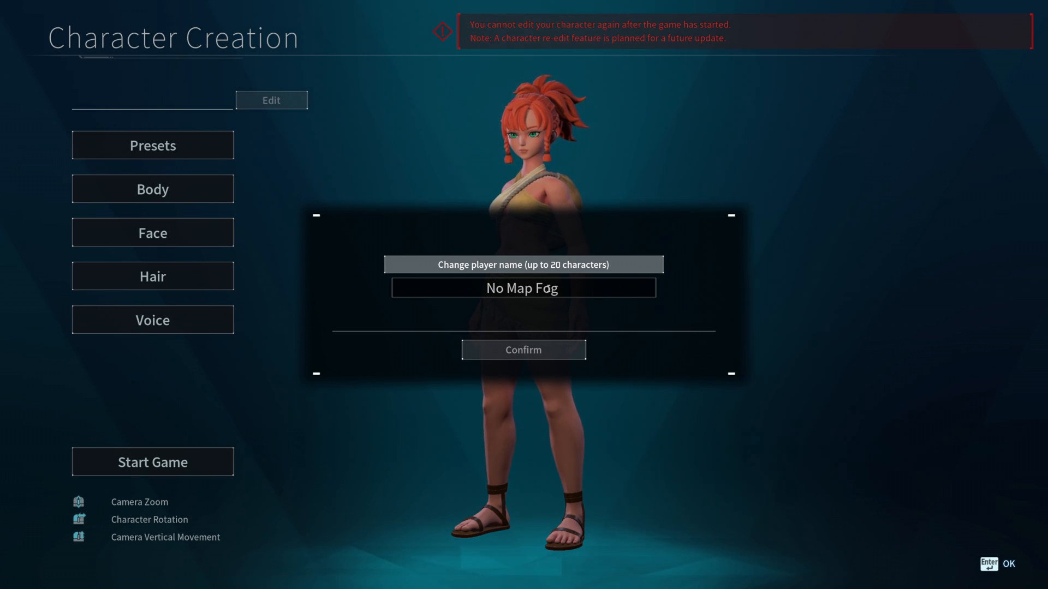
{"action": "left_click", "coordinate": [523, 349]}
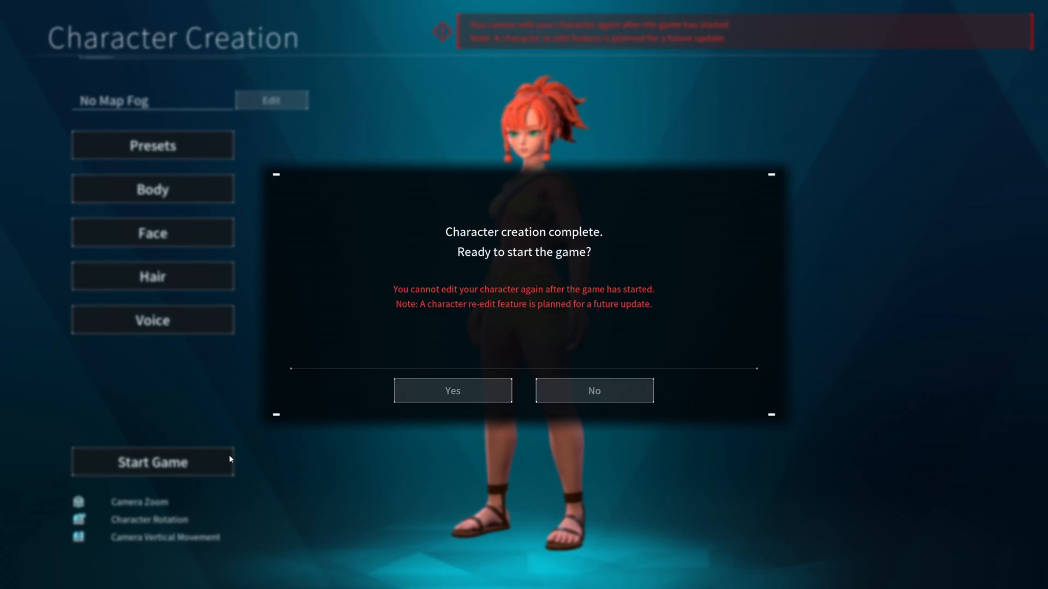
{"action": "left_click", "coordinate": [452, 390]}
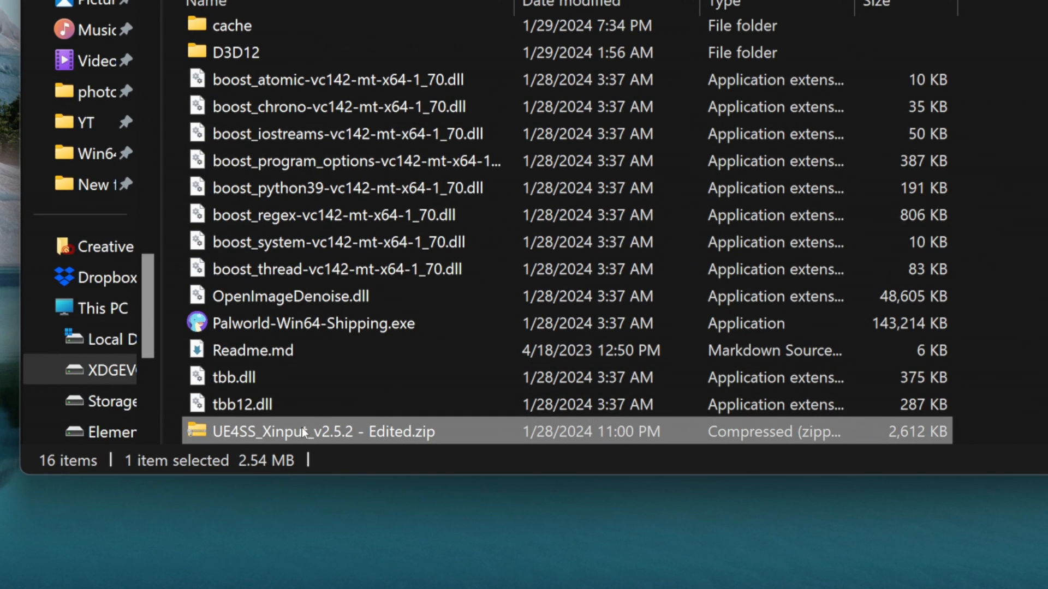
Extract the UE4SS zip in Win64 and cut its five extracted files for moving.
{"action": "right_click", "coordinate": [321, 431]}
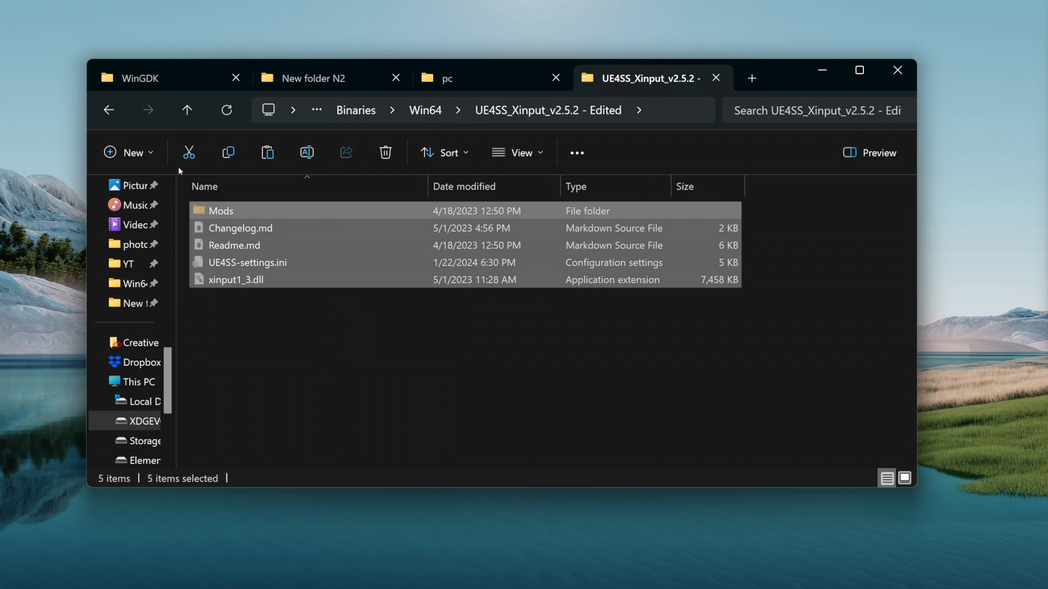
{"action": "left_click", "coordinate": [185, 109]}
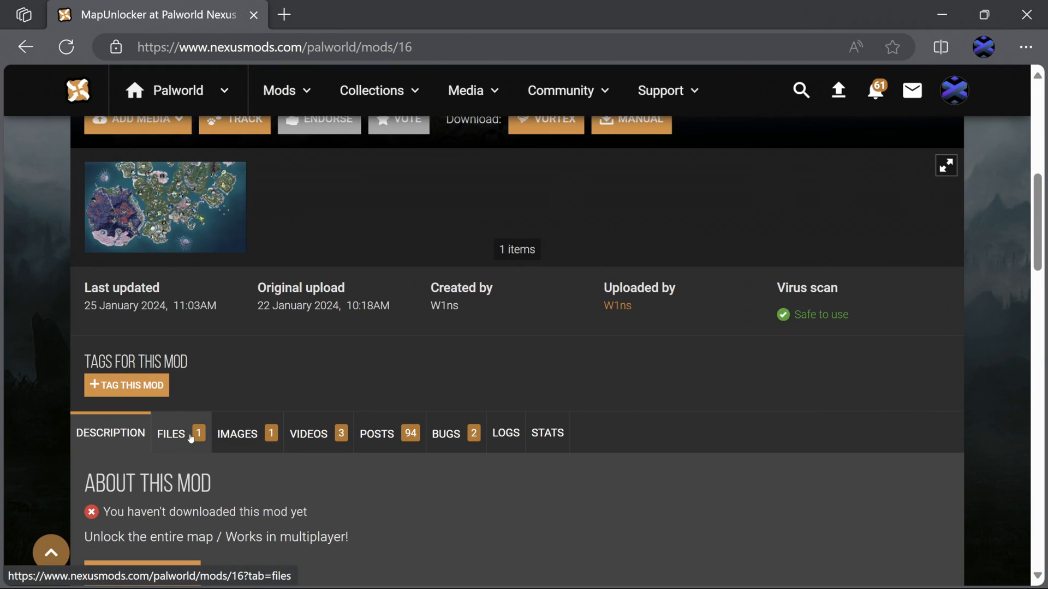
Manually download the MapUnlocker v0.2 main file from the mod's Files list.
{"action": "left_click", "coordinate": [171, 432]}
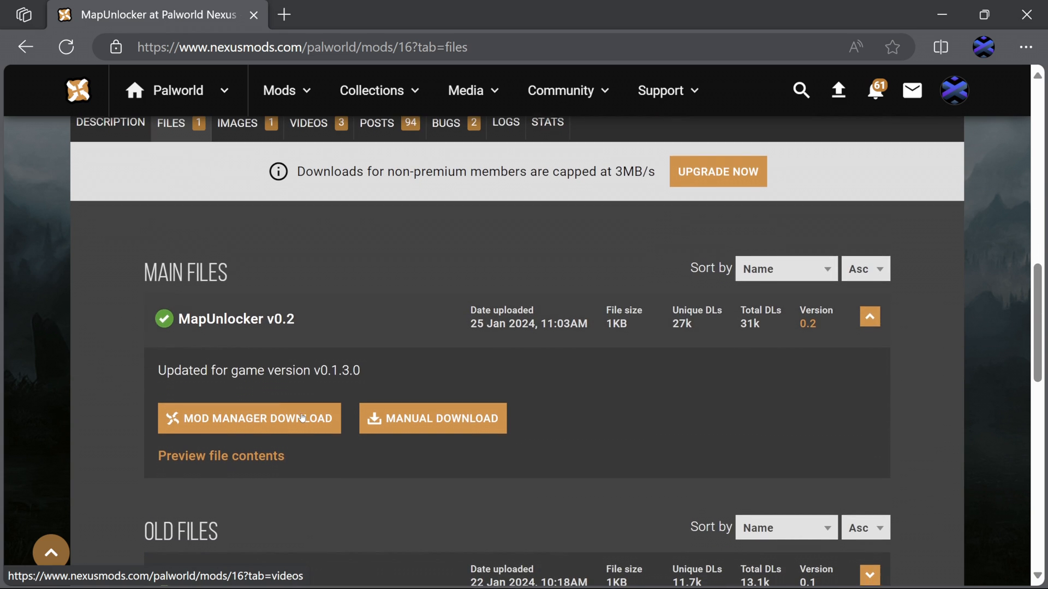
{"action": "scroll", "scroll_direction": "up", "scroll_amount": 3}
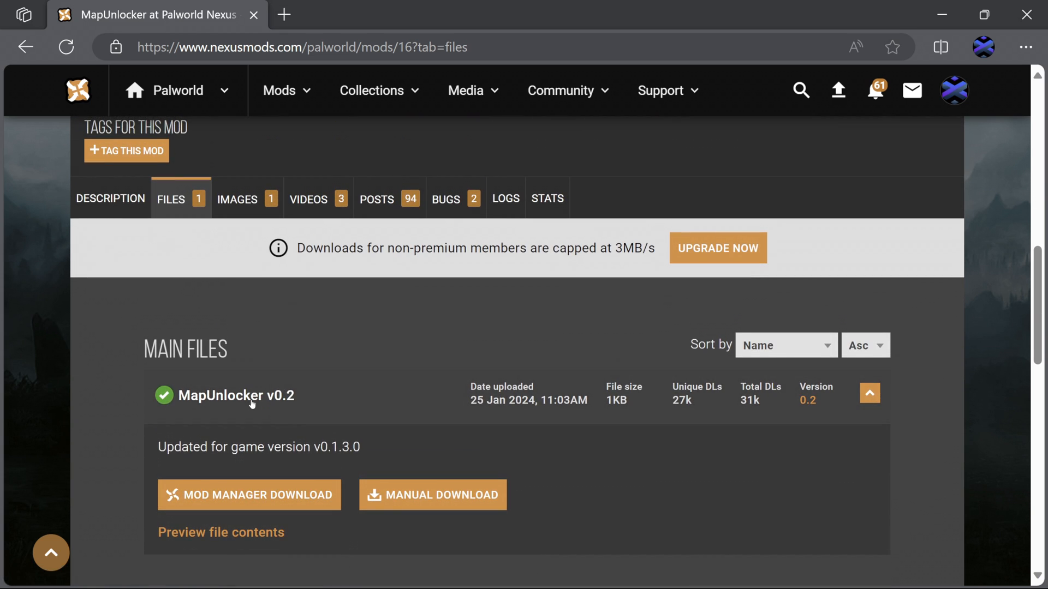
{"action": "scroll", "scroll_direction": "down", "scroll_amount": 3}
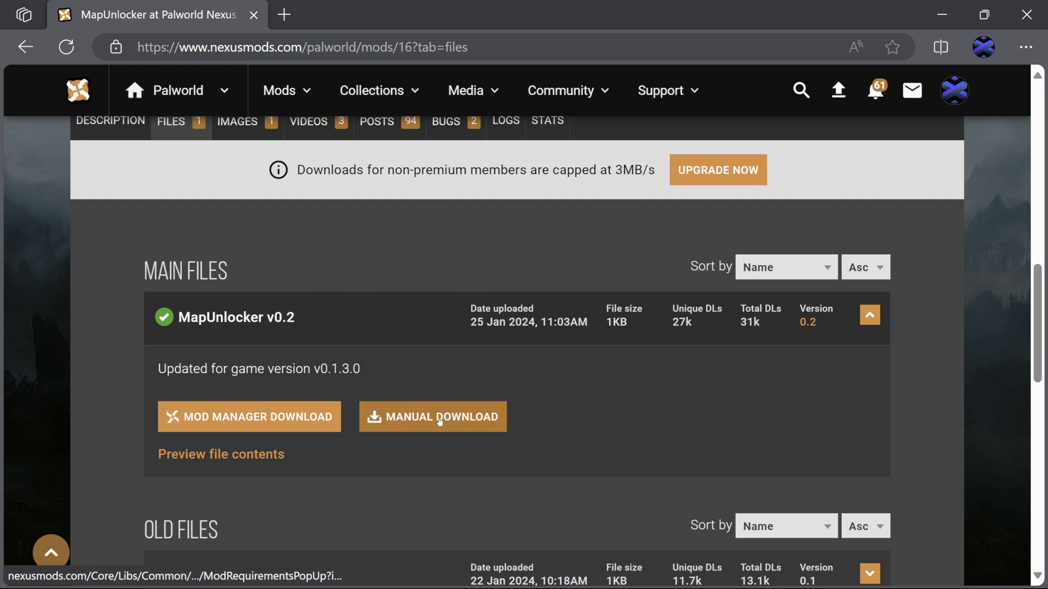
{"action": "left_click", "coordinate": [432, 416]}
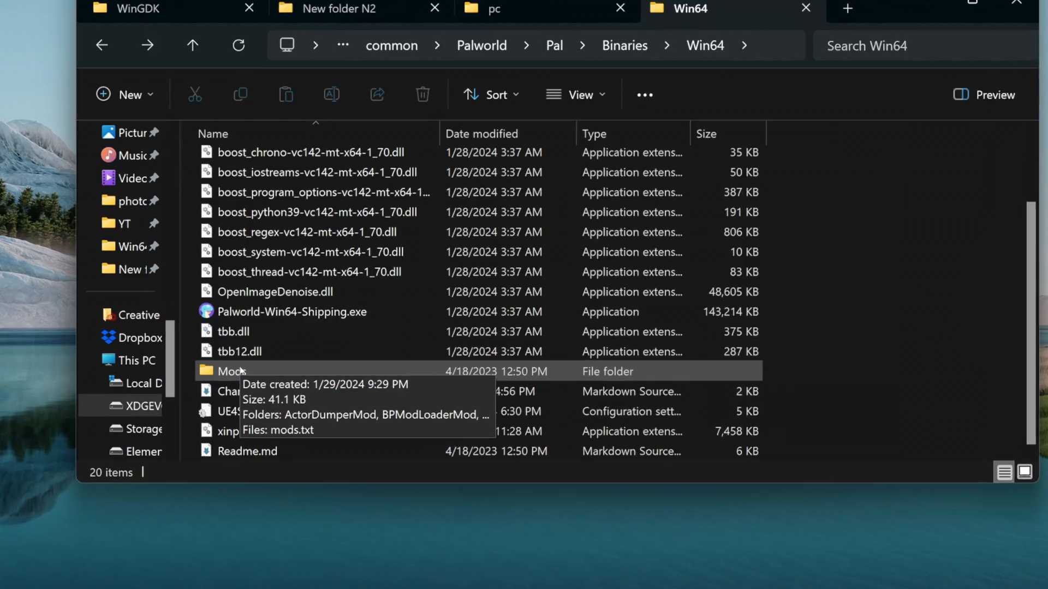
Paste the MapUnlocker zip into Win64's Mods folder and bring up its extract options.
{"action": "double_click", "coordinate": [230, 371]}
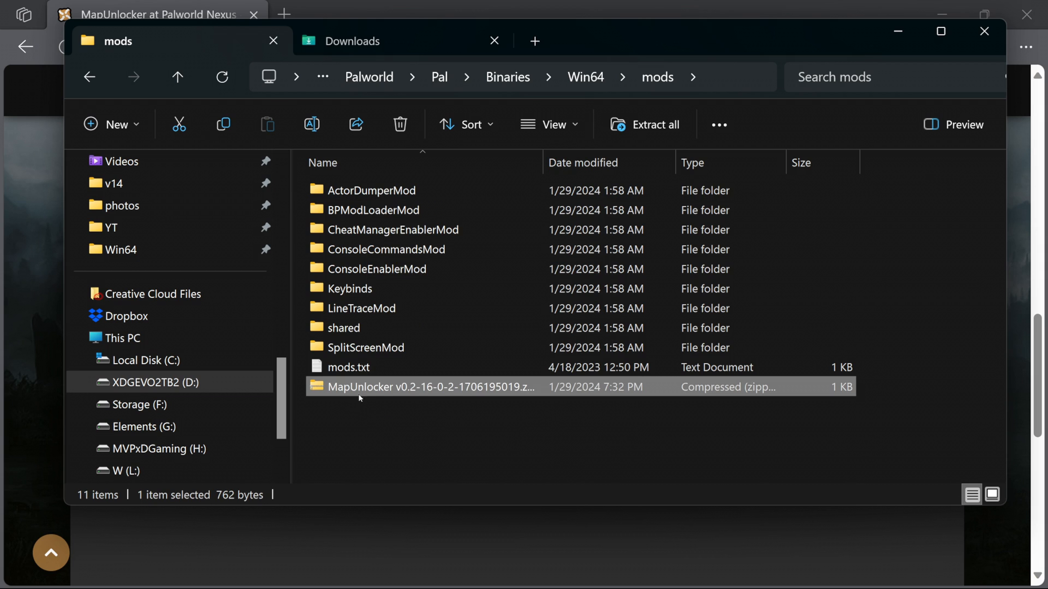
{"action": "right_click", "coordinate": [428, 387]}
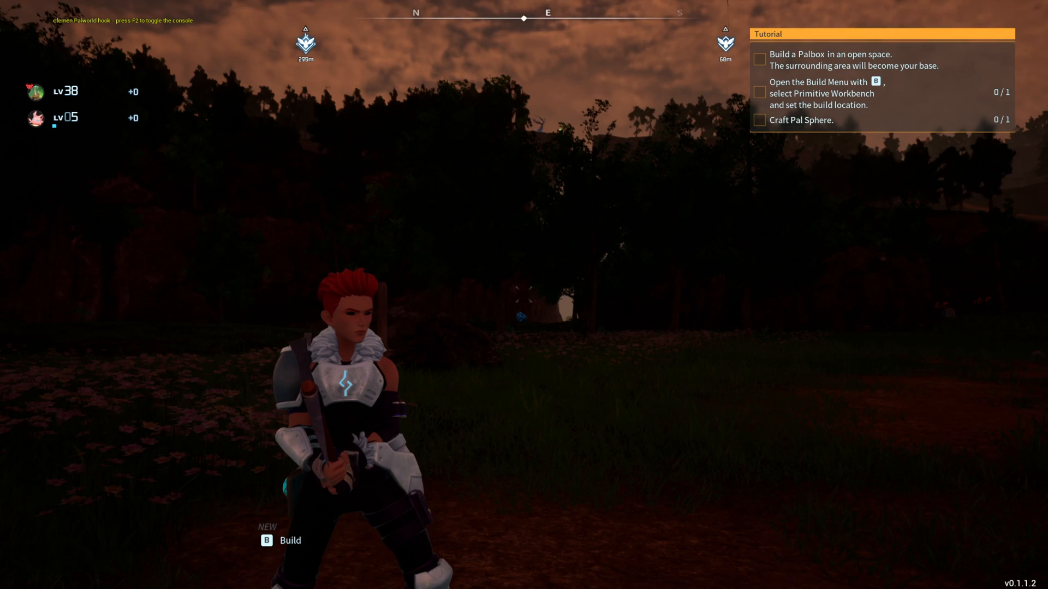
Check the in-game map with the M key after loading into the world.
{"action": "key", "text": "m"}
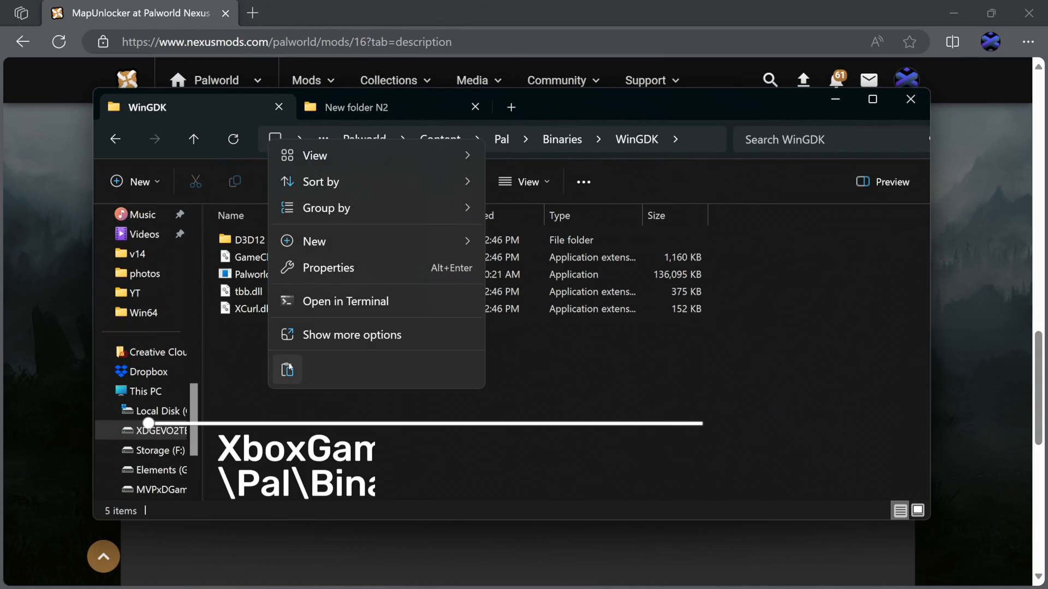
Paste and extract the UE4SS zip in WinGDK, delete the zip and open the extracted folder's file options.
{"action": "left_click", "coordinate": [288, 370]}
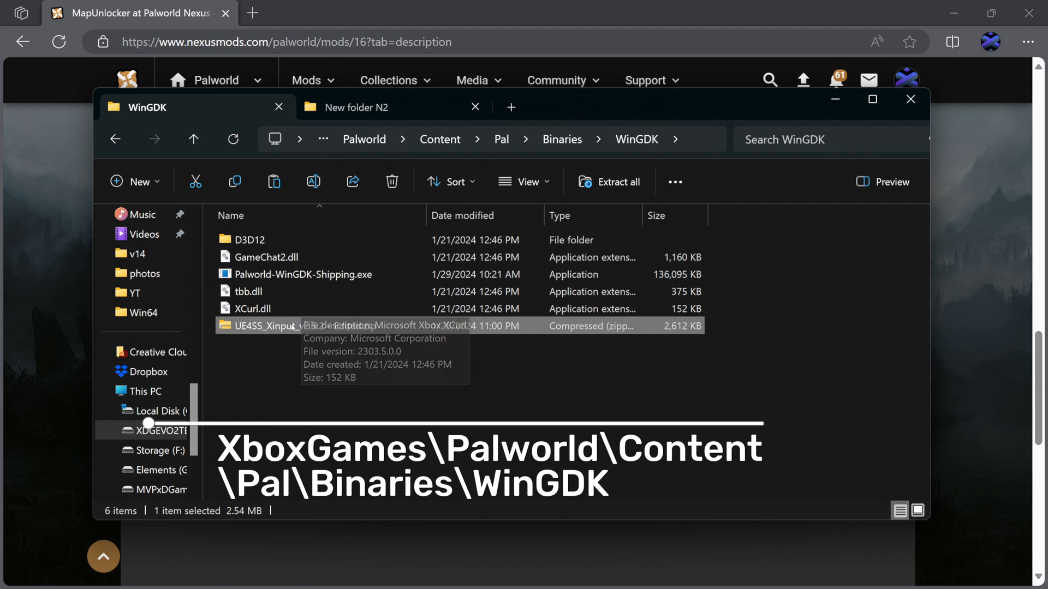
{"action": "mouse_move", "coordinate": [635, 140]}
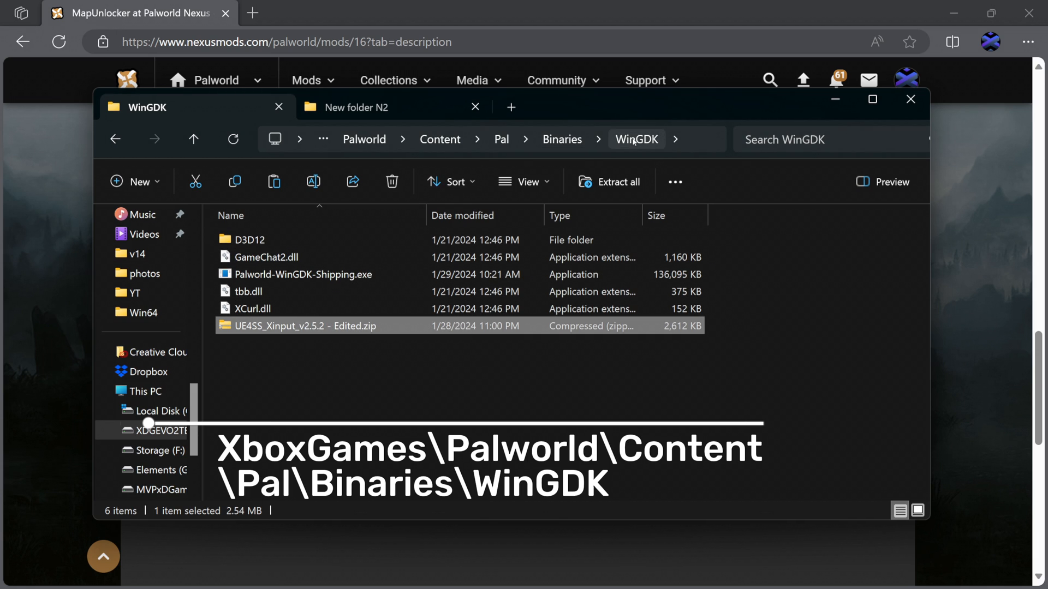
{"action": "right_click", "coordinate": [301, 327]}
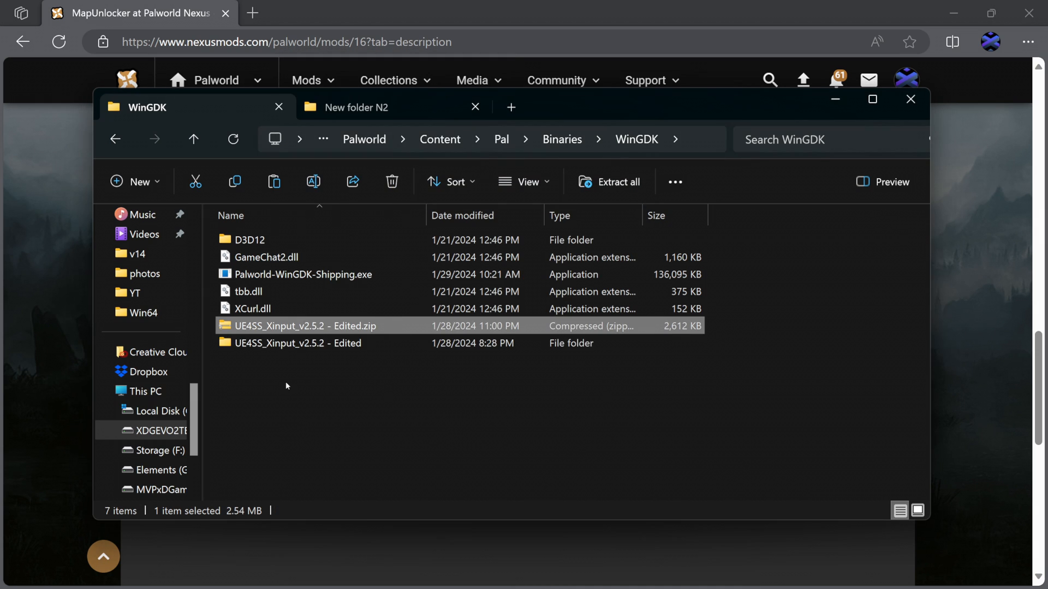
{"action": "left_click", "coordinate": [391, 182]}
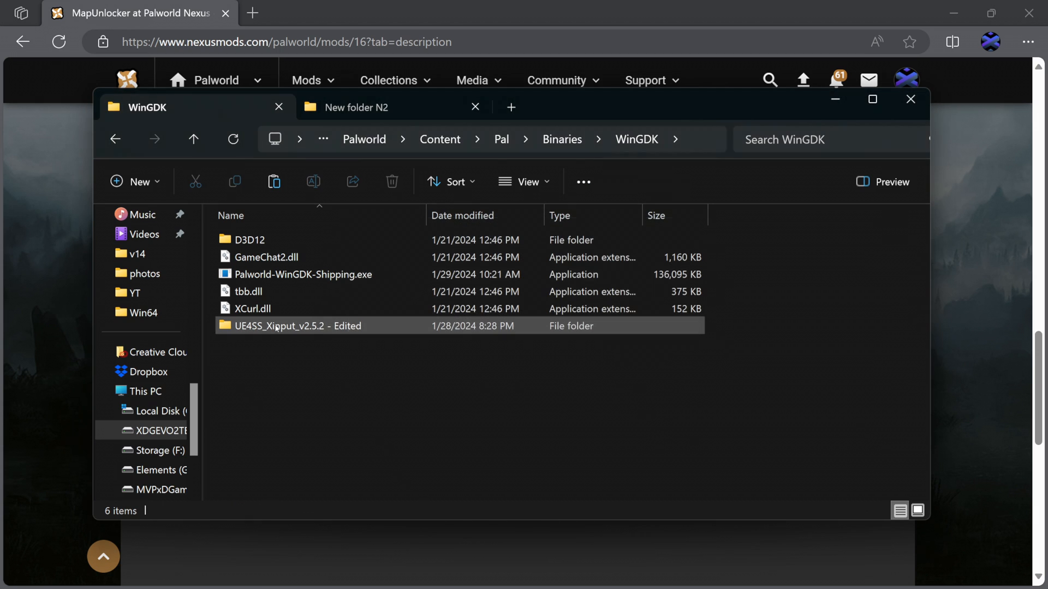
{"action": "double_click", "coordinate": [298, 325]}
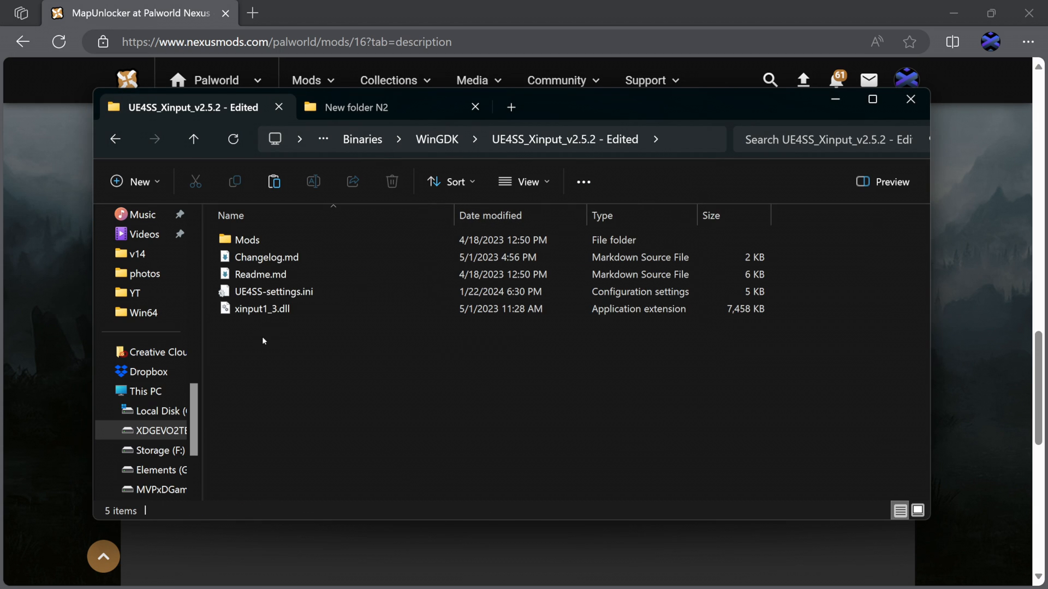
{"action": "right_click", "coordinate": [262, 340]}
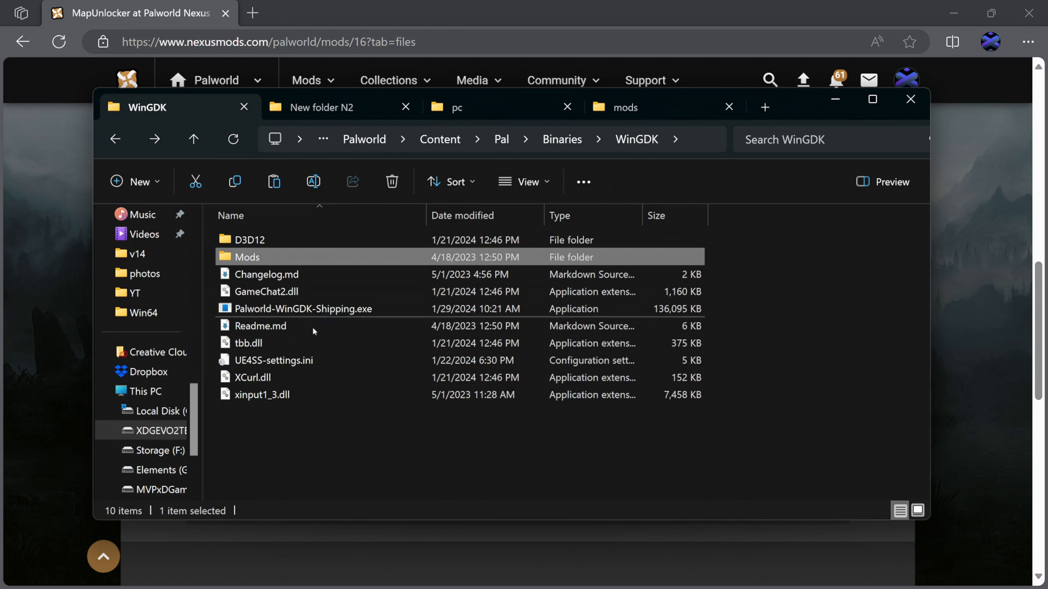
Rename xinput1_3.dll to xinput1_4.dll and open UE4SS-settings.ini at the bUseUObjectArrayCache value.
{"action": "double_click", "coordinate": [246, 256]}
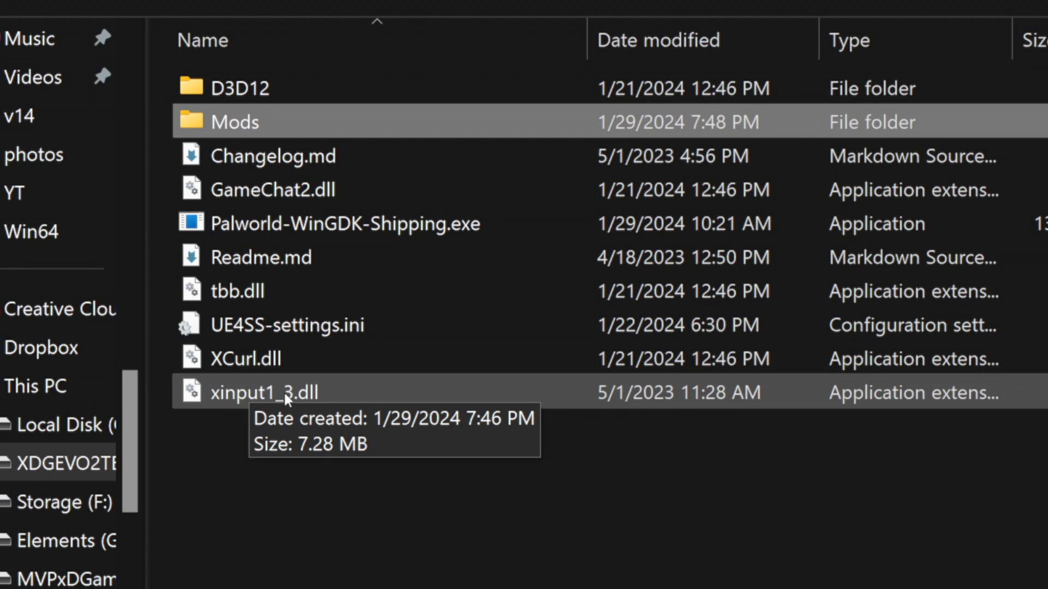
{"action": "double_click", "coordinate": [264, 393]}
{"action": "type", "text": "4"}
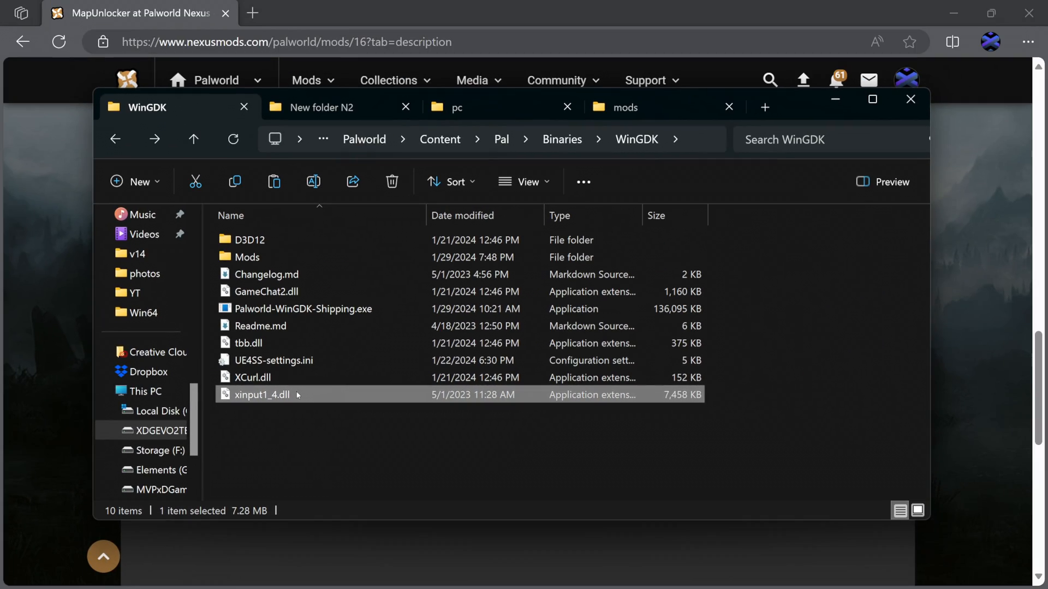
{"action": "double_click", "coordinate": [273, 360]}
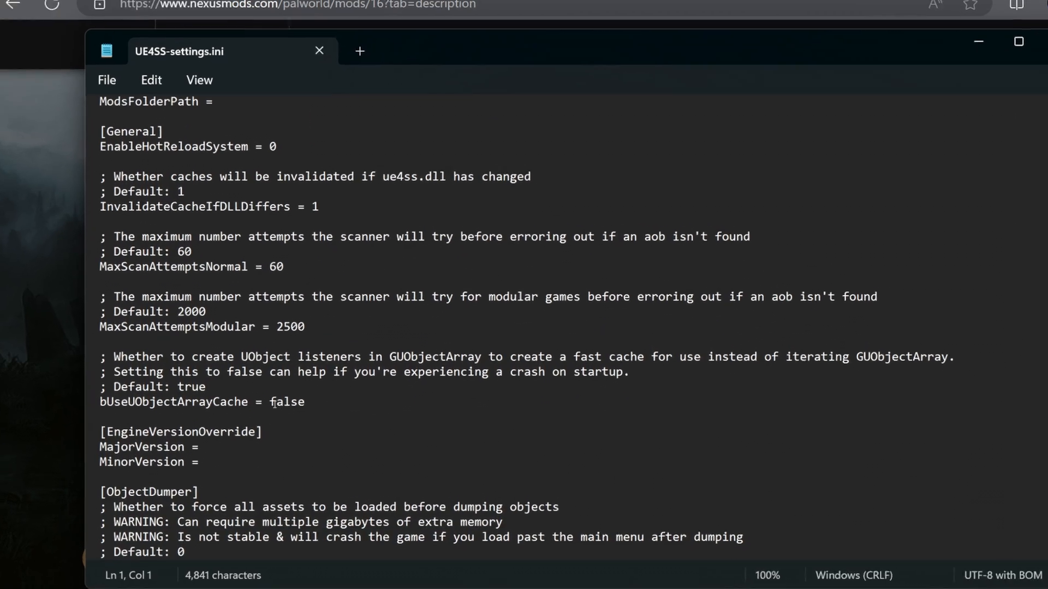
{"action": "double_click", "coordinate": [277, 402]}
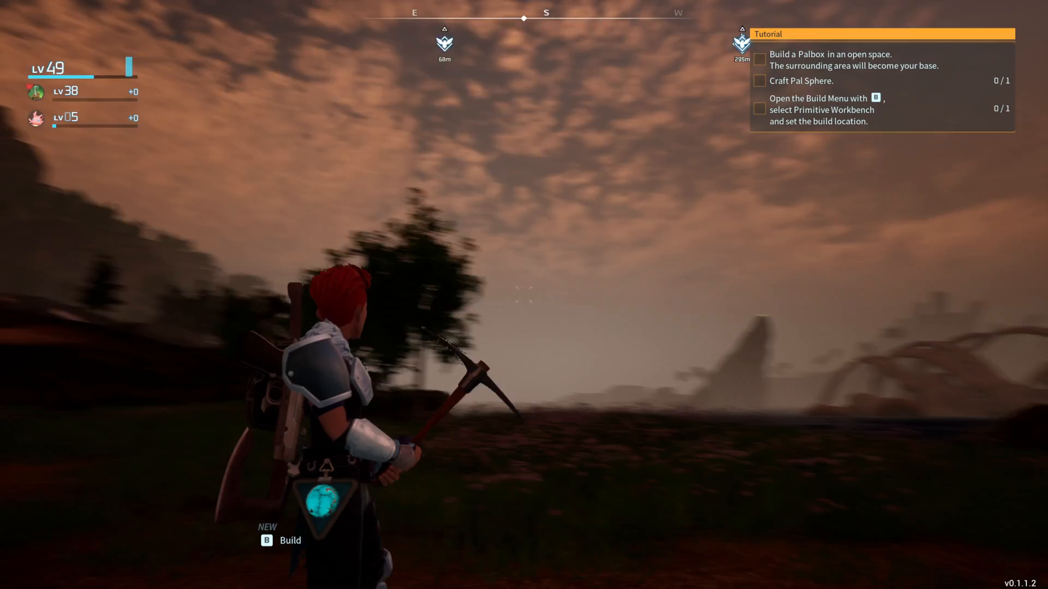
{"action": "key", "text": "m"}
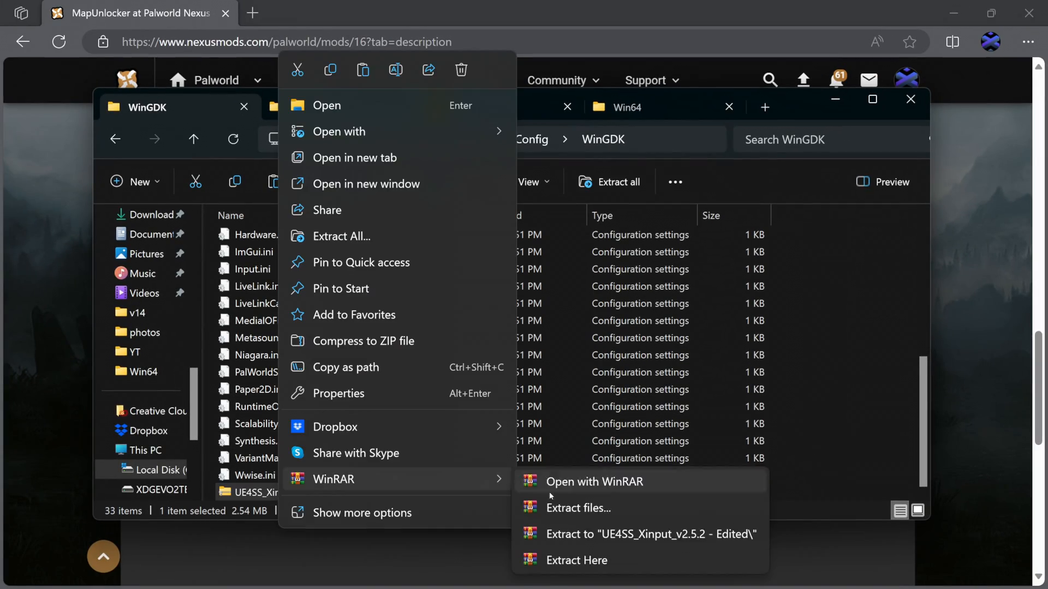
Extract the UE4SS zip to its 'UE4SS_Xinput_v2.5.2 - Edited' folder via WinRAR.
{"action": "left_click", "coordinate": [649, 535]}
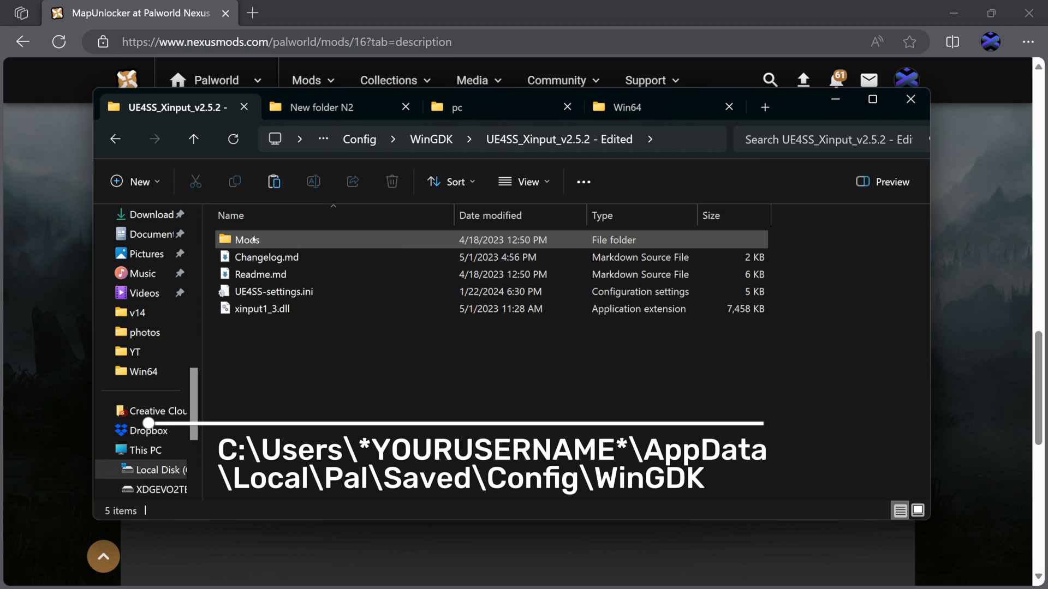